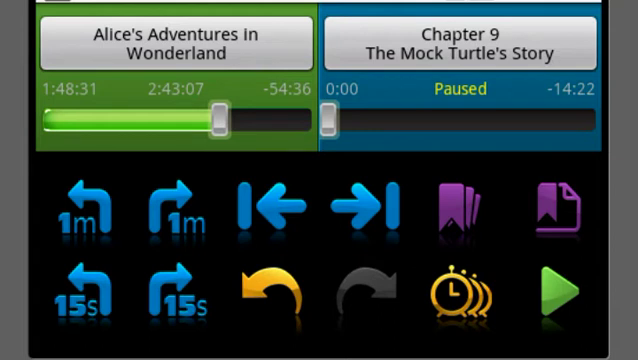
{"action": "mouse_move", "coordinate": [337, 193]}
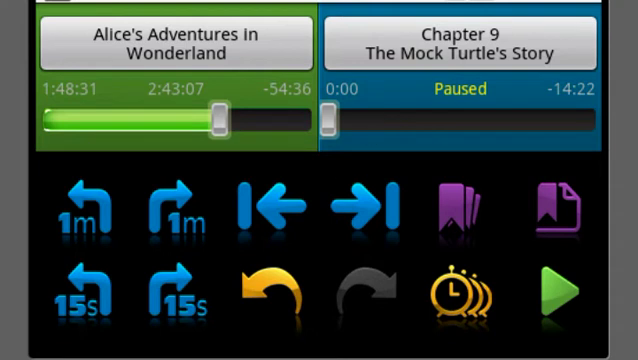
{"action": "mouse_move", "coordinate": [265, 20]}
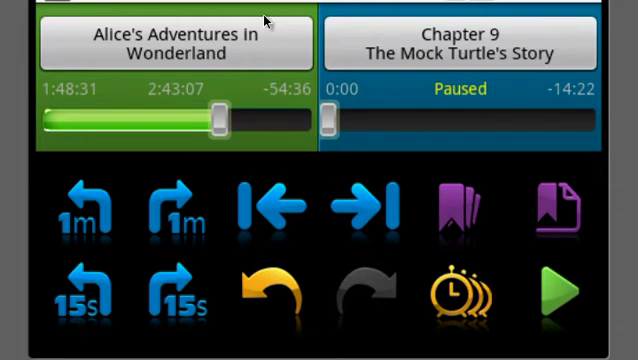
{"action": "mouse_move", "coordinate": [168, 108]}
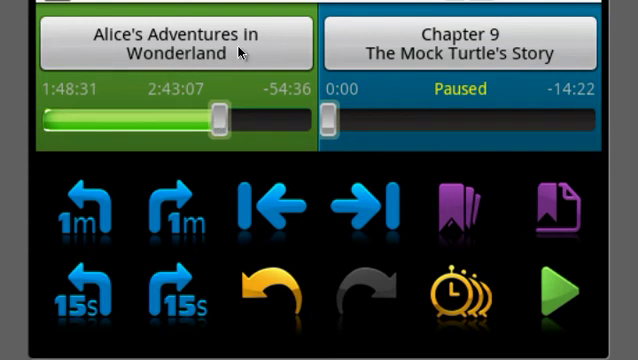
{"action": "mouse_move", "coordinate": [198, 96]}
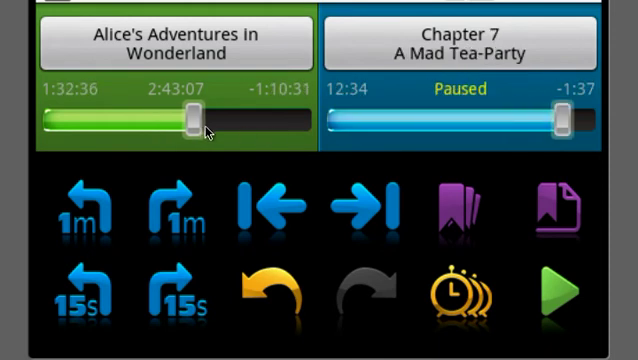
Scrub the book slider to Chapter 11, back to Chapter 5, then 4:45 in
{"action": "left_click_drag", "start_coordinate": [195, 117], "coordinate": [275, 117]}
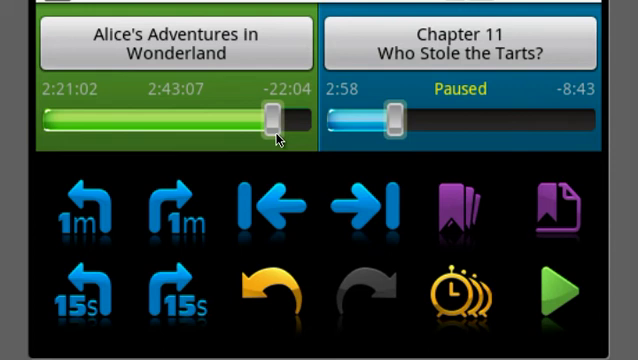
{"action": "left_click_drag", "start_coordinate": [275, 115], "coordinate": [125, 115]}
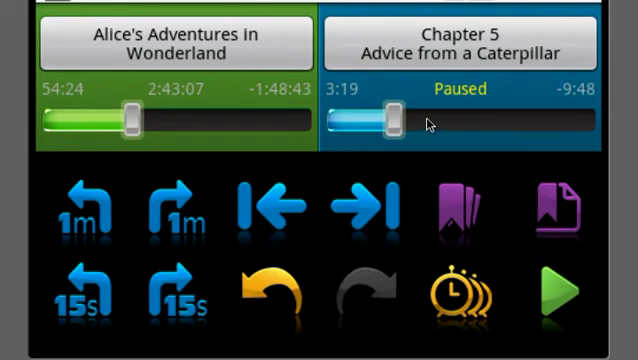
{"action": "left_click_drag", "start_coordinate": [383, 121], "coordinate": [422, 122]}
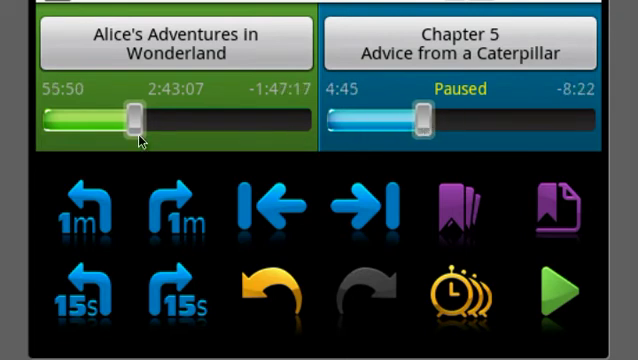
{"action": "mouse_move", "coordinate": [32, 300]}
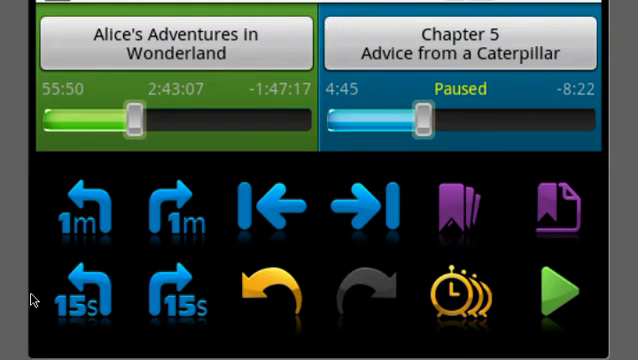
{"action": "mouse_move", "coordinate": [126, 266]}
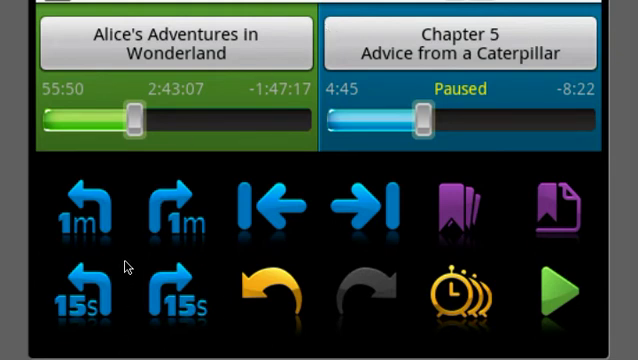
{"action": "mouse_move", "coordinate": [112, 258]}
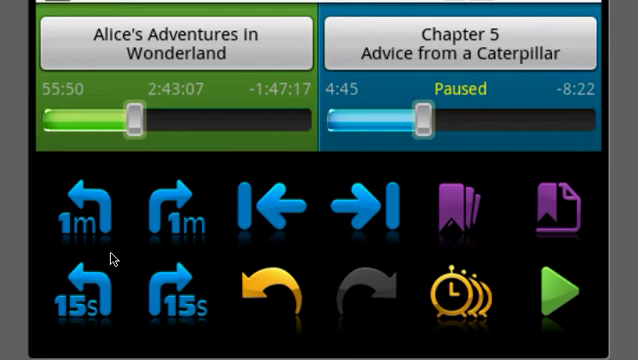
{"action": "mouse_move", "coordinate": [108, 228]}
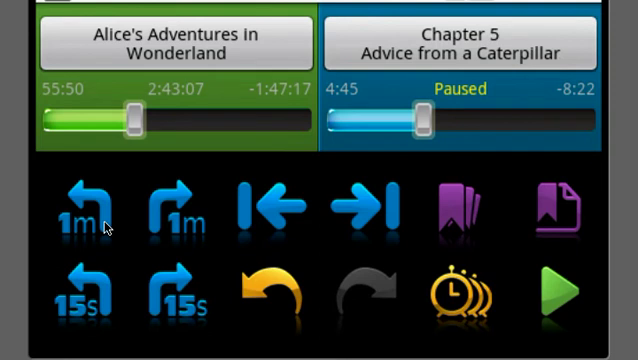
{"action": "mouse_move", "coordinate": [296, 232]}
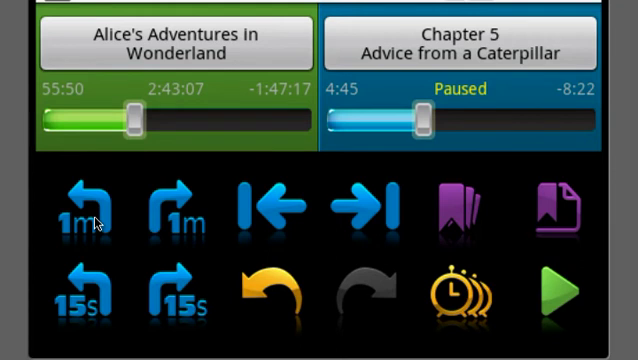
{"action": "mouse_move", "coordinate": [97, 222]}
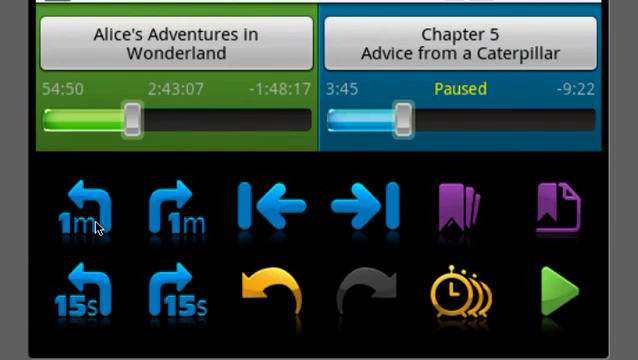
{"action": "mouse_move", "coordinate": [178, 220]}
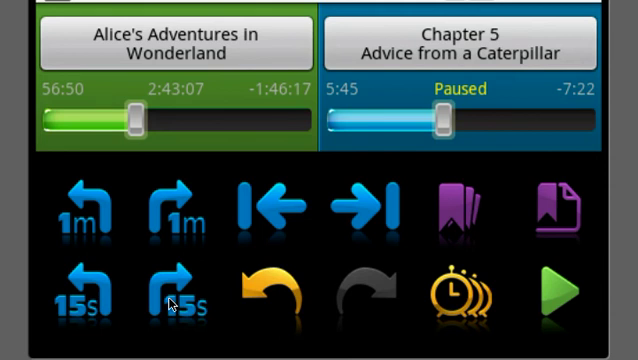
{"action": "mouse_move", "coordinate": [258, 279]}
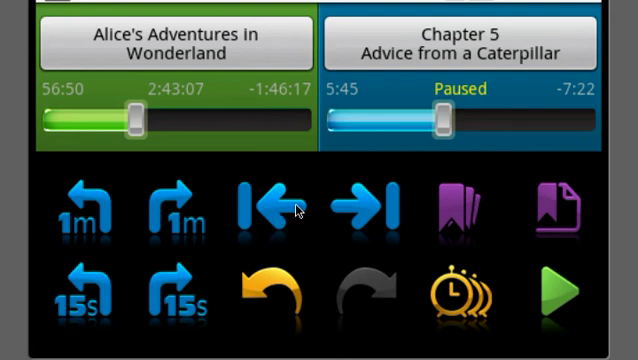
{"action": "mouse_move", "coordinate": [283, 211]}
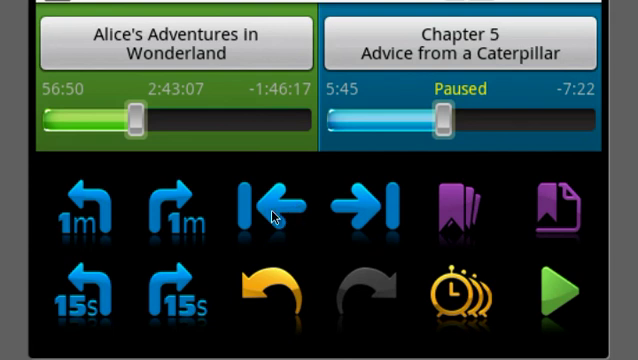
{"action": "mouse_move", "coordinate": [485, 52]}
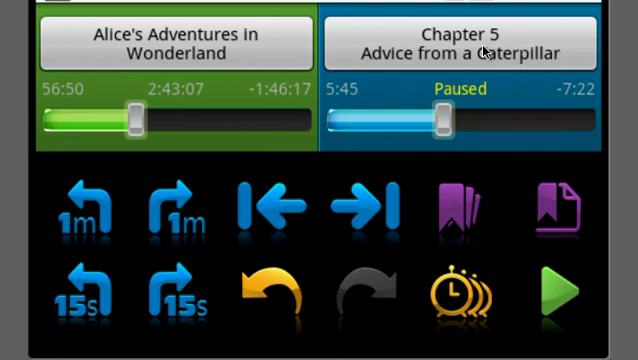
{"action": "mouse_move", "coordinate": [283, 222]}
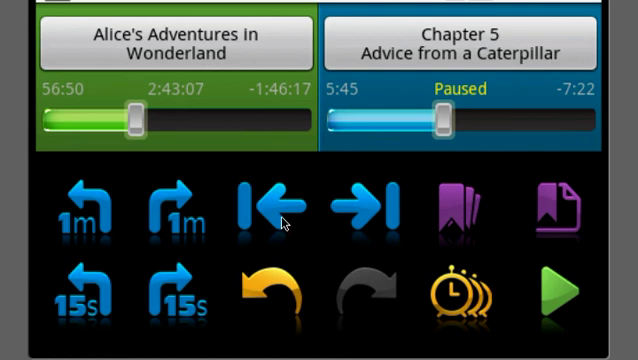
Skip back to Chapter 5's start, then Chapter 3, then forward to Chapter 5 at 51:04
{"action": "left_click", "coordinate": [268, 207]}
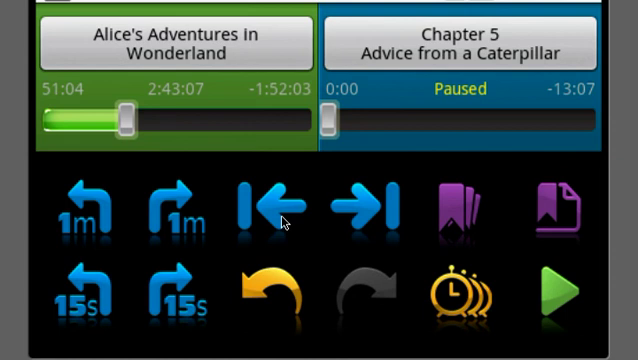
{"action": "left_click", "coordinate": [268, 205]}
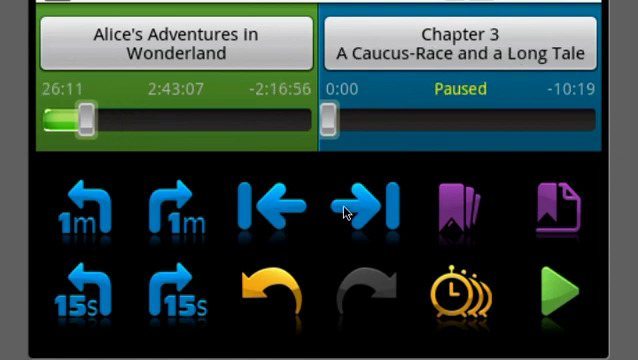
{"action": "left_click", "coordinate": [370, 208]}
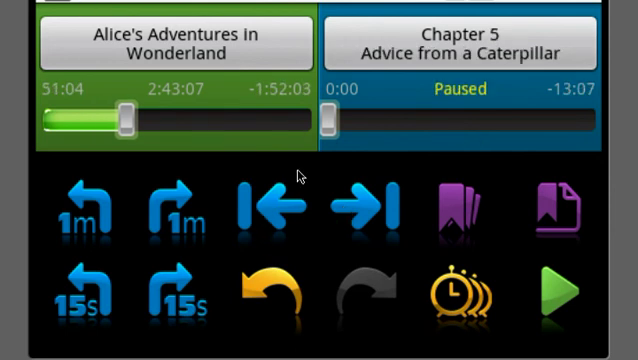
{"action": "mouse_move", "coordinate": [131, 323]}
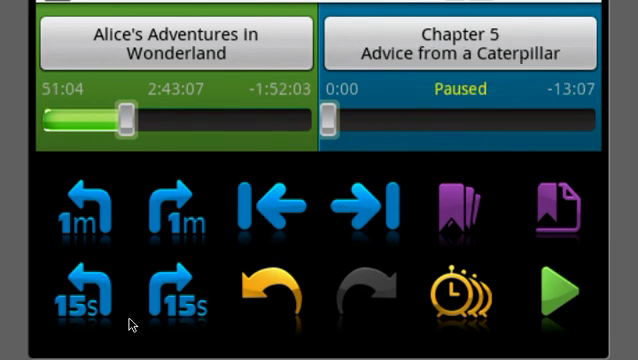
{"action": "mouse_move", "coordinate": [330, 195]}
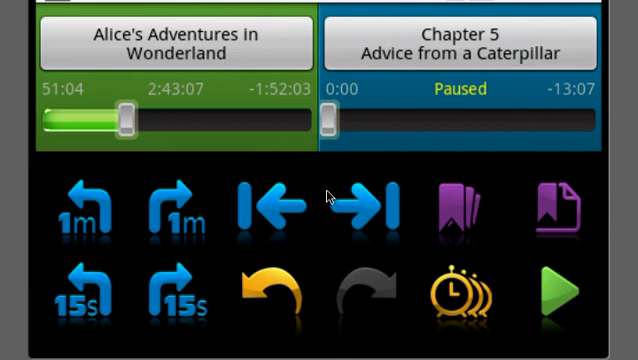